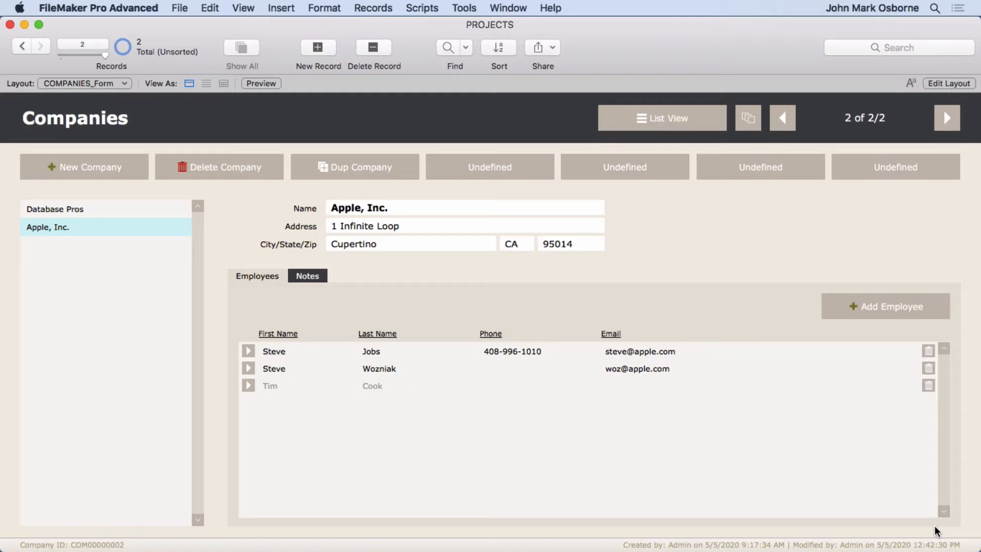
pyautogui.moveTo(249, 389)
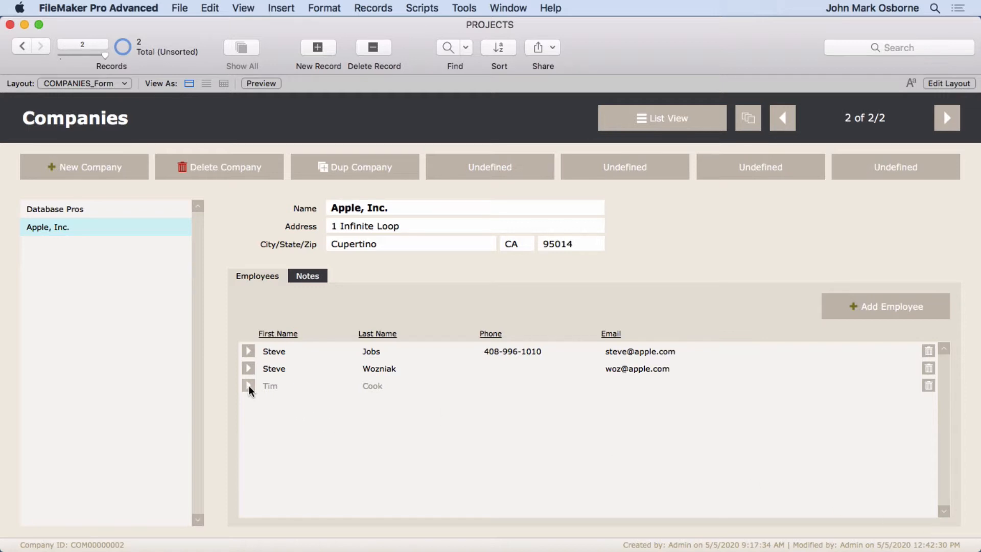
# - Toggle an employee's active status in the Apple employees portal
pyautogui.click(249, 387)
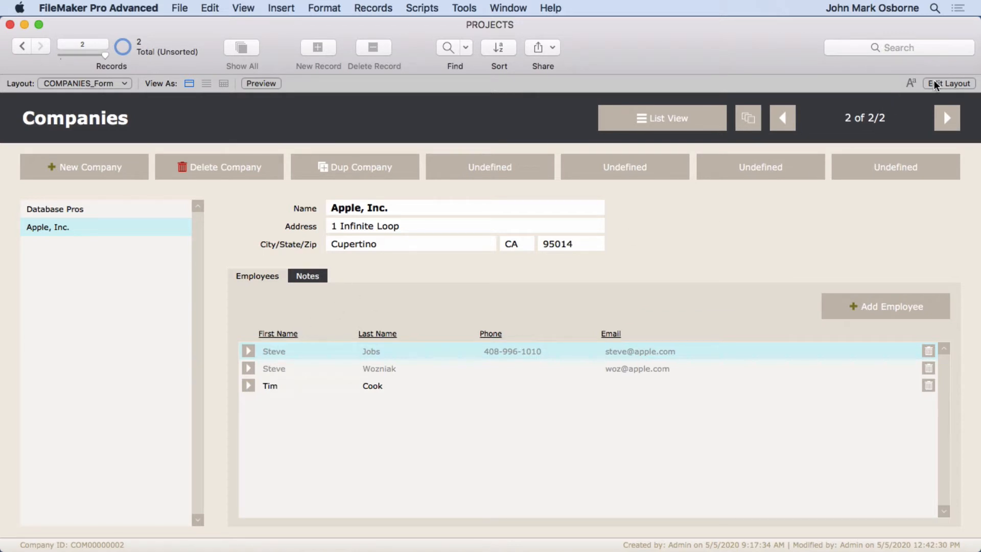
# - Switch the Companies layout to Layout mode and browse the Format and Layouts menus
pyautogui.click(949, 83)
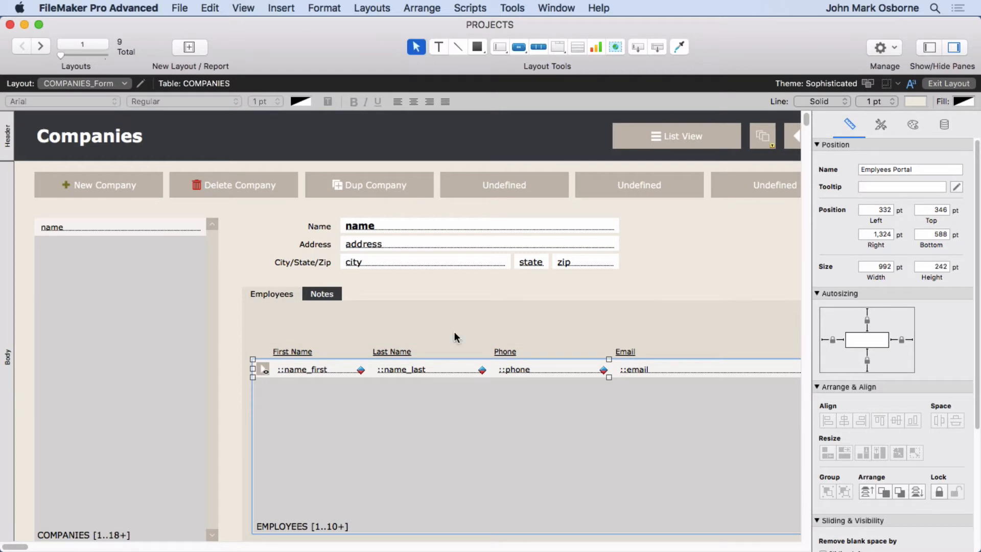
pyautogui.click(324, 7)
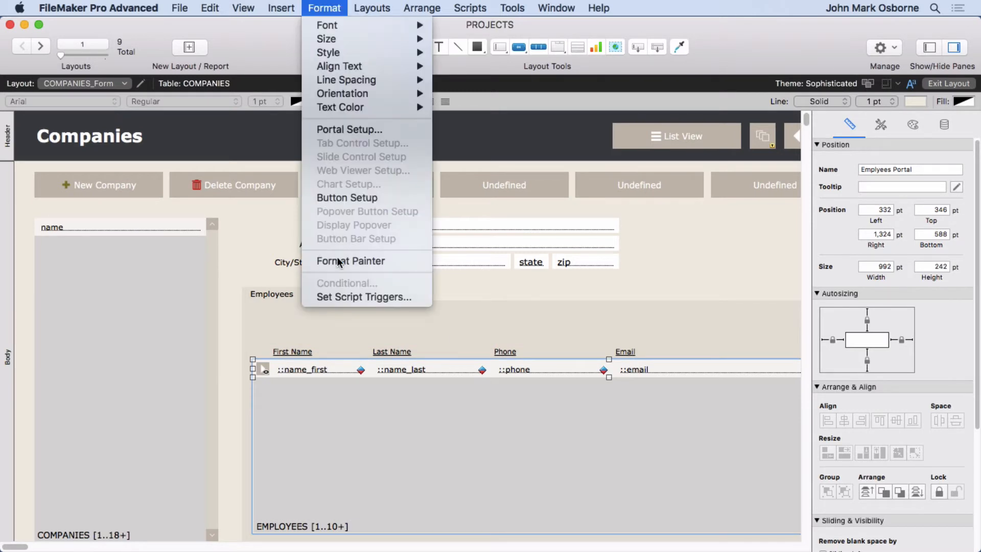
pyautogui.click(372, 8)
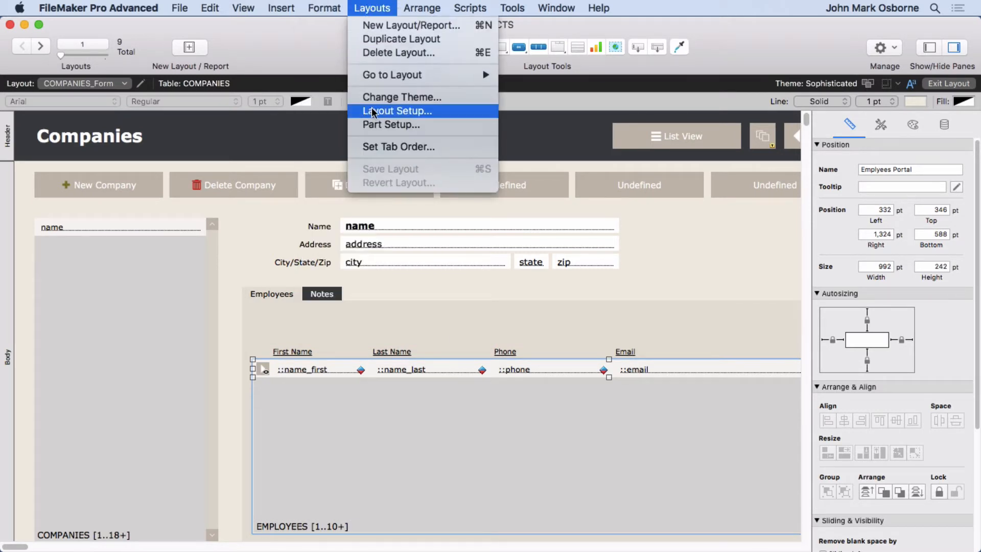
pyautogui.moveTo(390, 125)
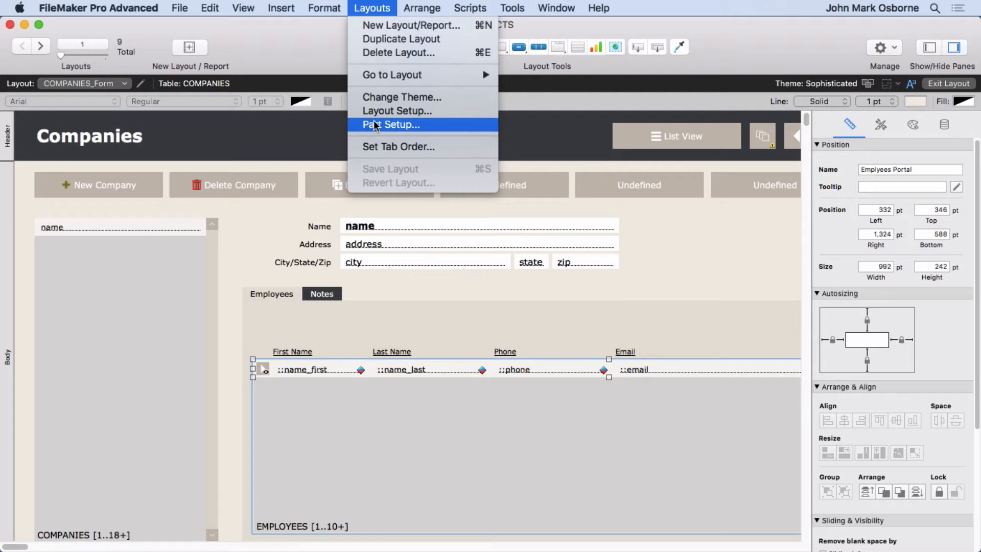
pyautogui.click(324, 7)
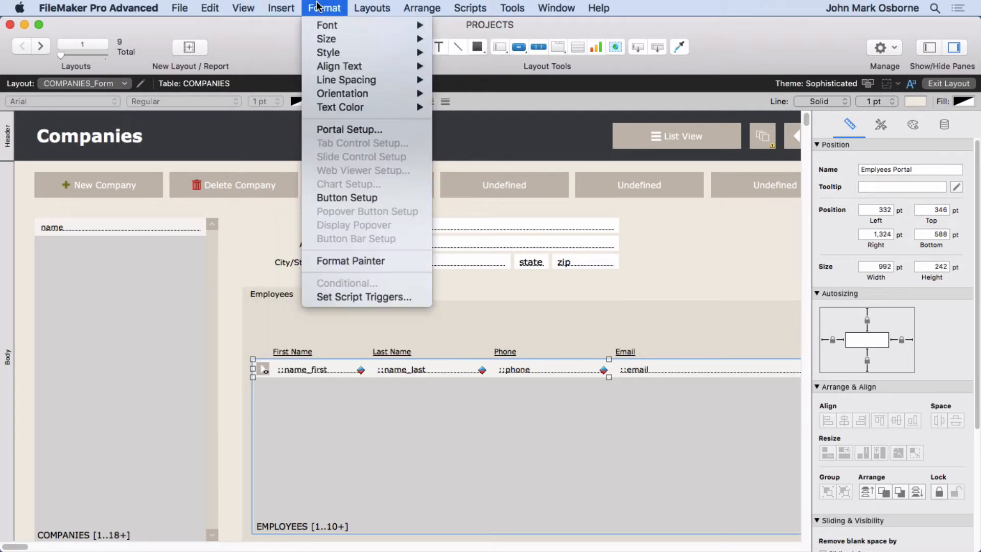
pyautogui.moveTo(348, 130)
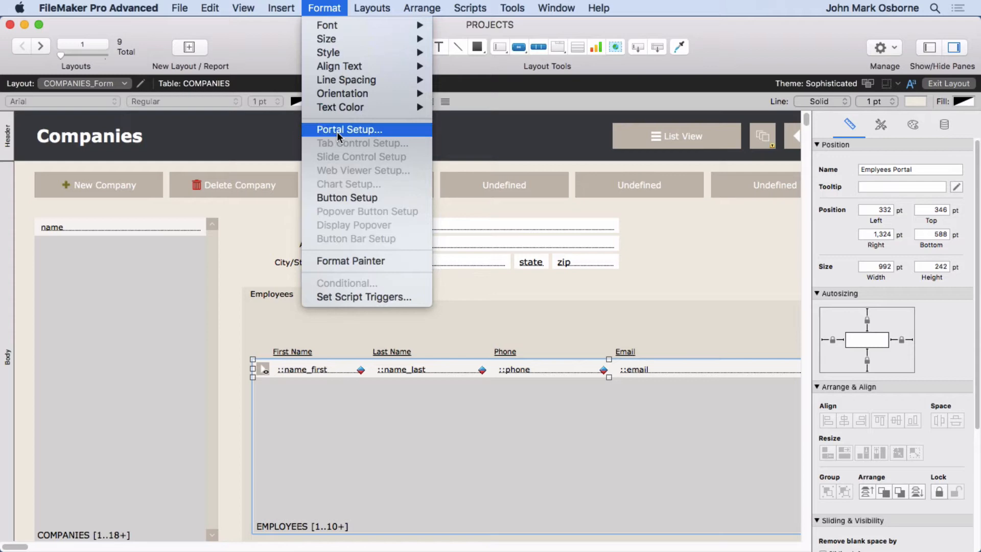
# - Review the Employees portal's Portal Setup and cancel it without changes
pyautogui.click(349, 130)
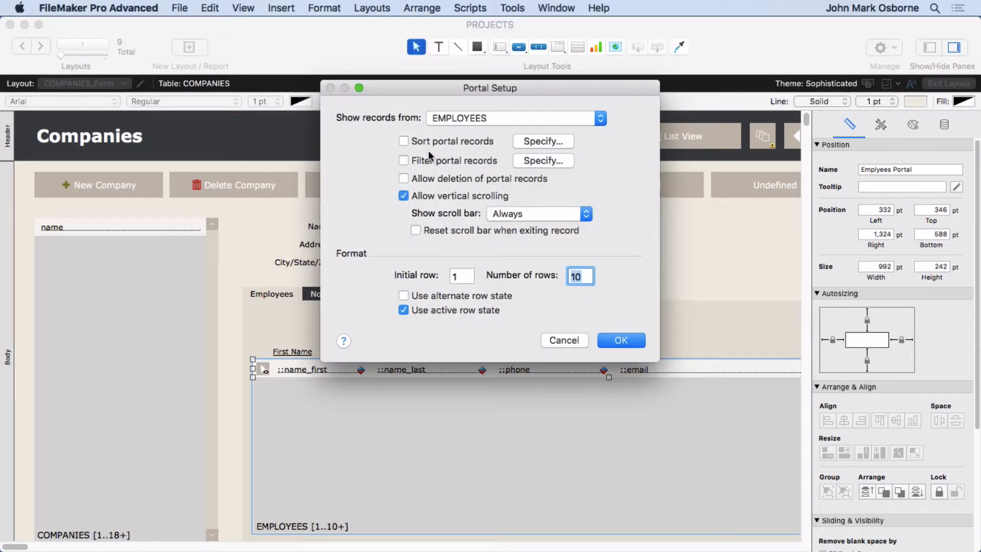
pyautogui.click(542, 141)
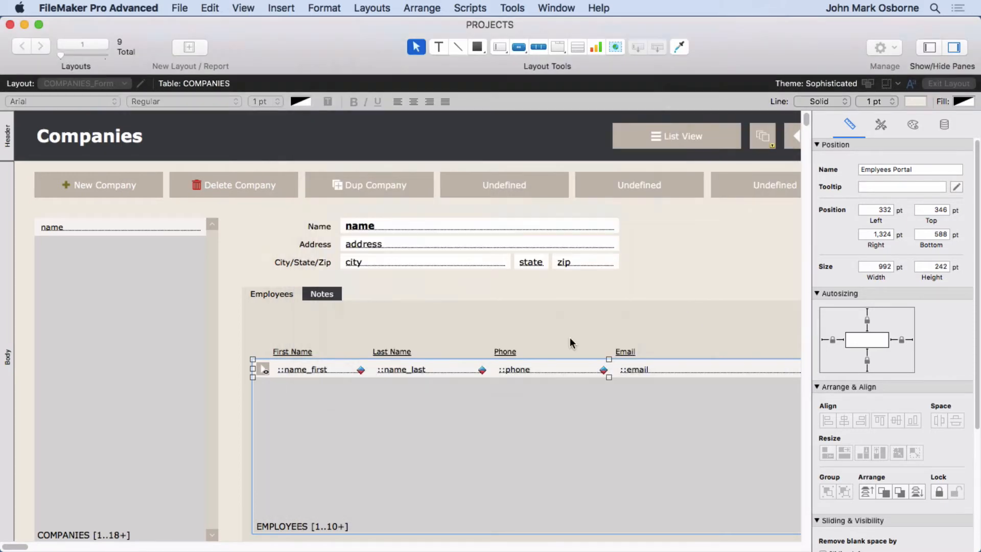
pyautogui.click(178, 7)
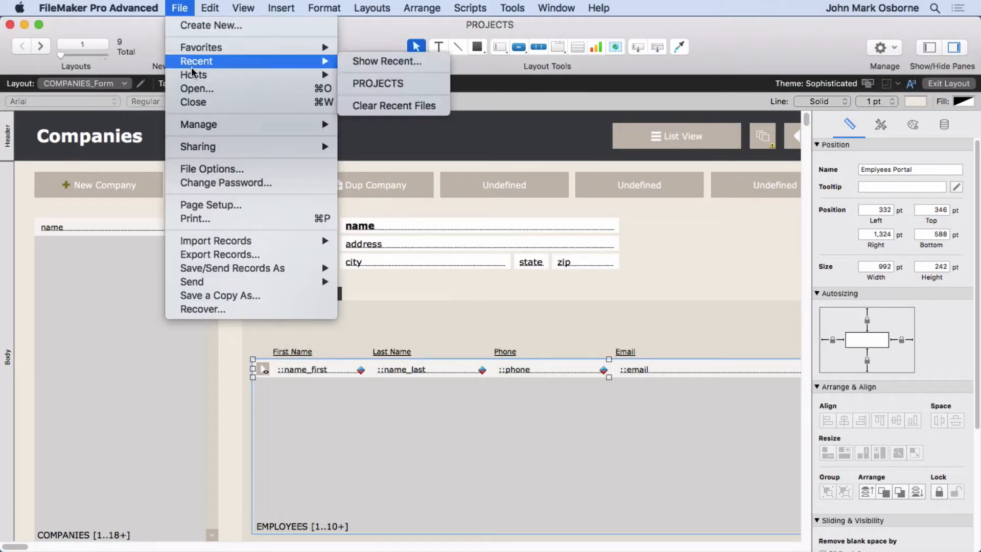
# - Show the relationships graph via Manage Database and review the COMPANIES–EMPLOYEES relationship definition
pyautogui.click(199, 124)
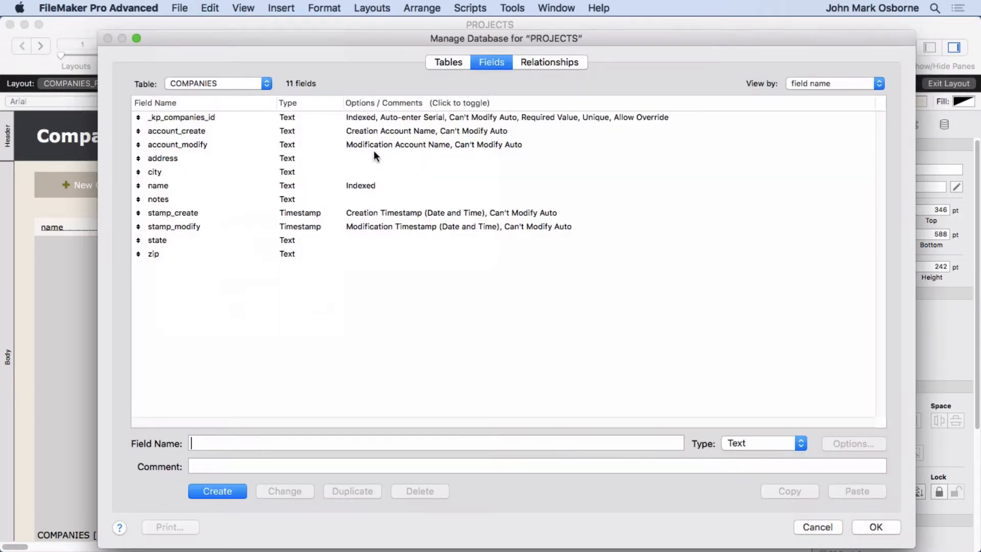
pyautogui.click(550, 62)
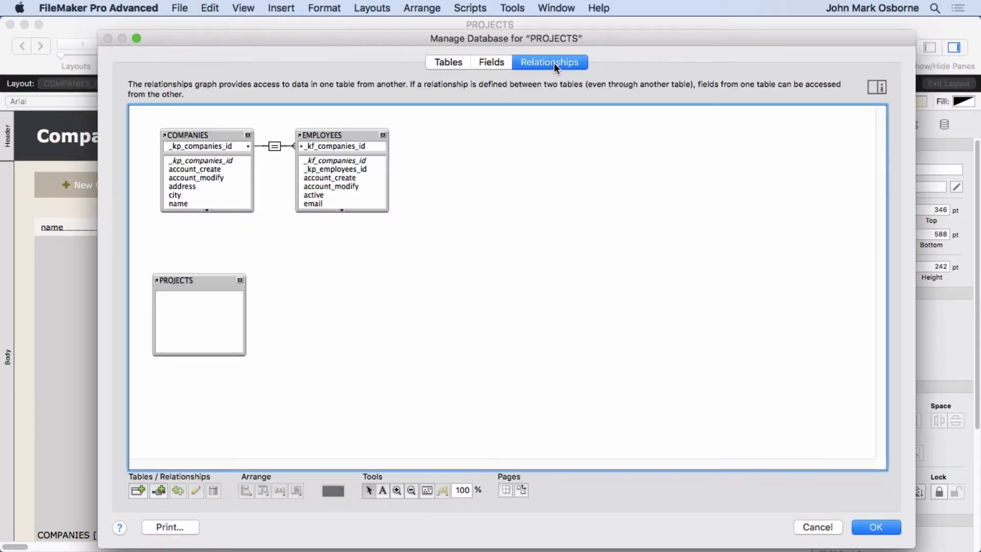
pyautogui.moveTo(319, 147)
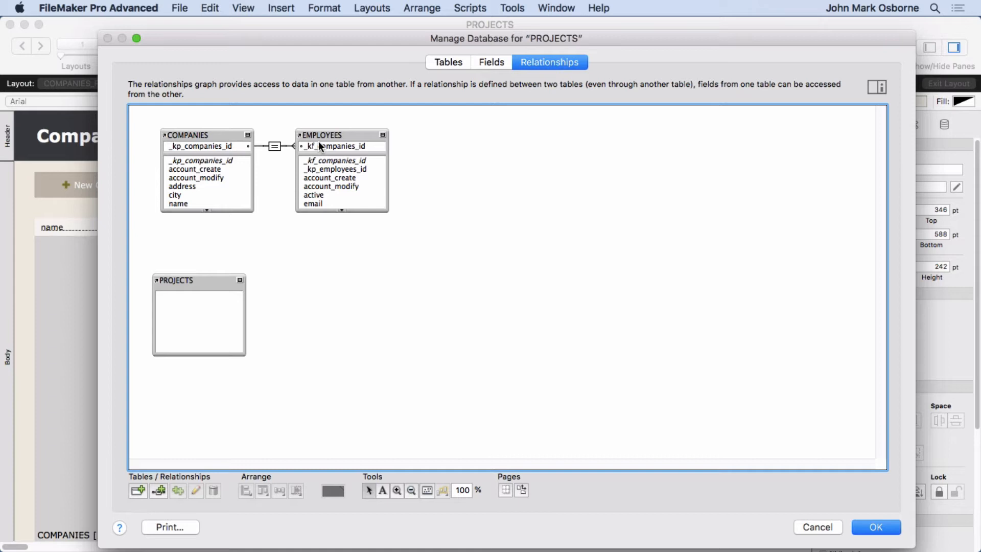
pyautogui.click(199, 135)
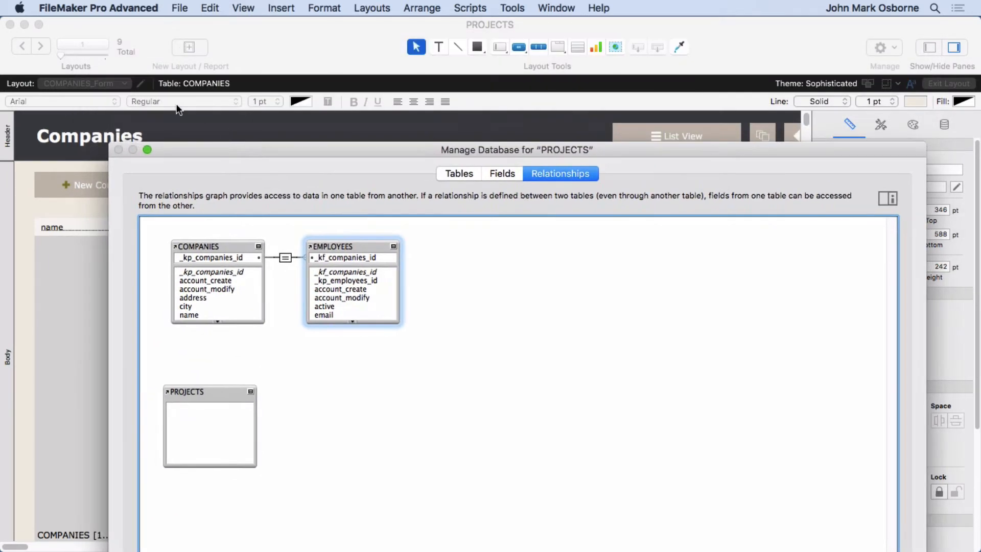
pyautogui.click(197, 247)
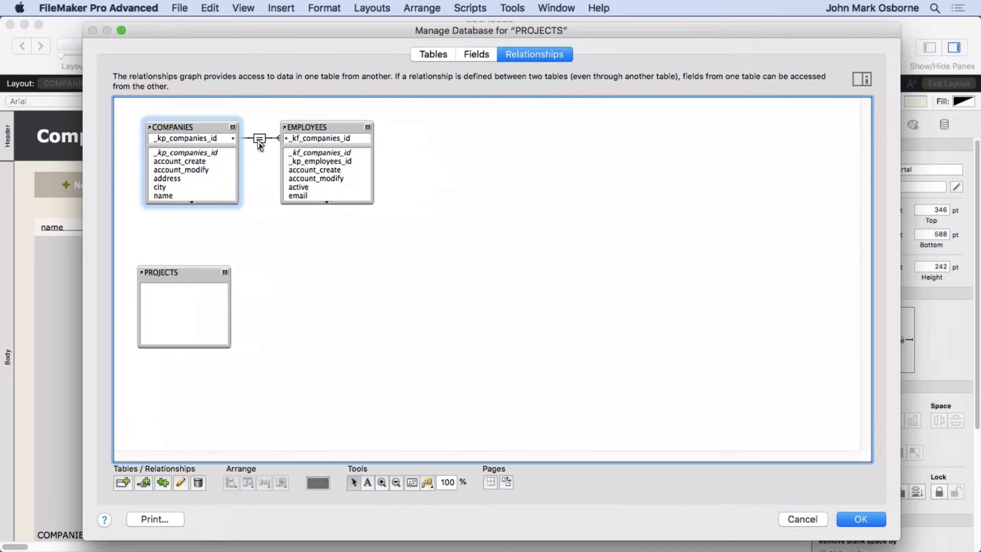
pyautogui.doubleClick(259, 138)
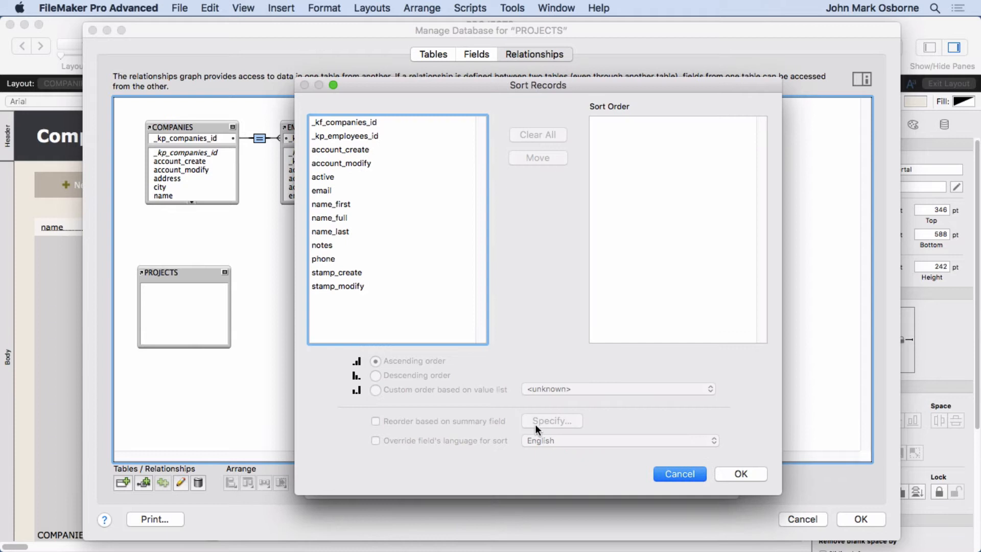
pyautogui.moveTo(392, 274)
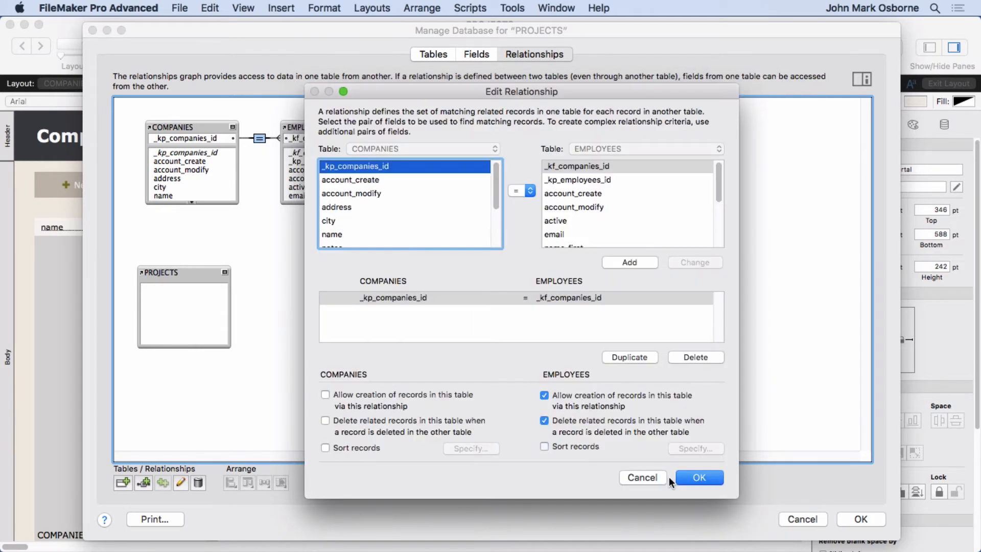
pyautogui.click(699, 478)
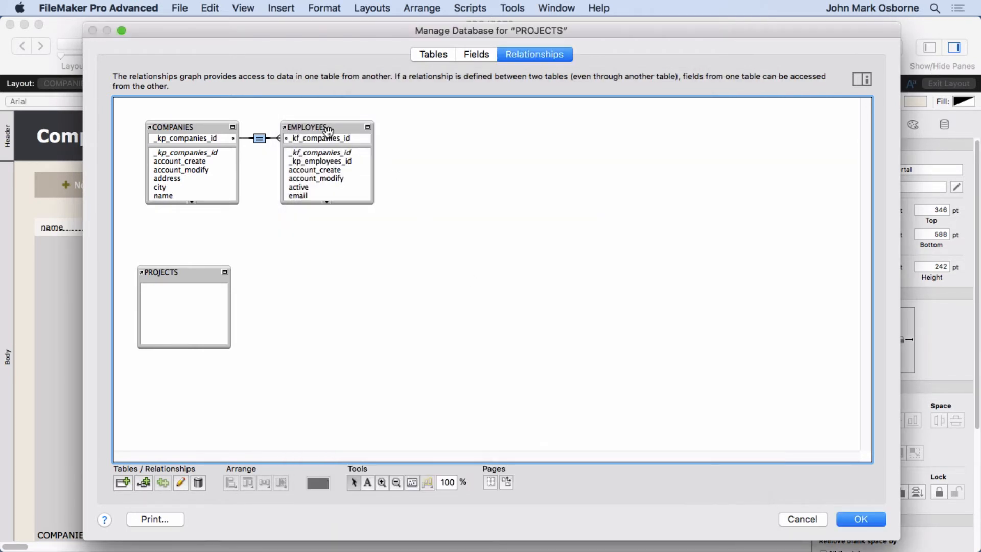
# - Reinspect the COMPANIES–EMPLOYEES company ID match and cancel it unchanged
pyautogui.click(325, 127)
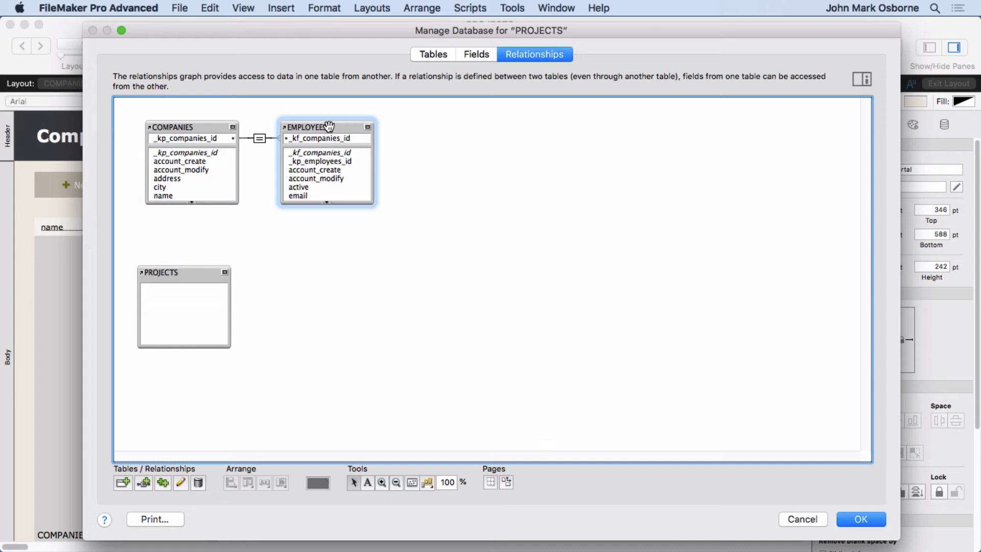
pyautogui.click(259, 138)
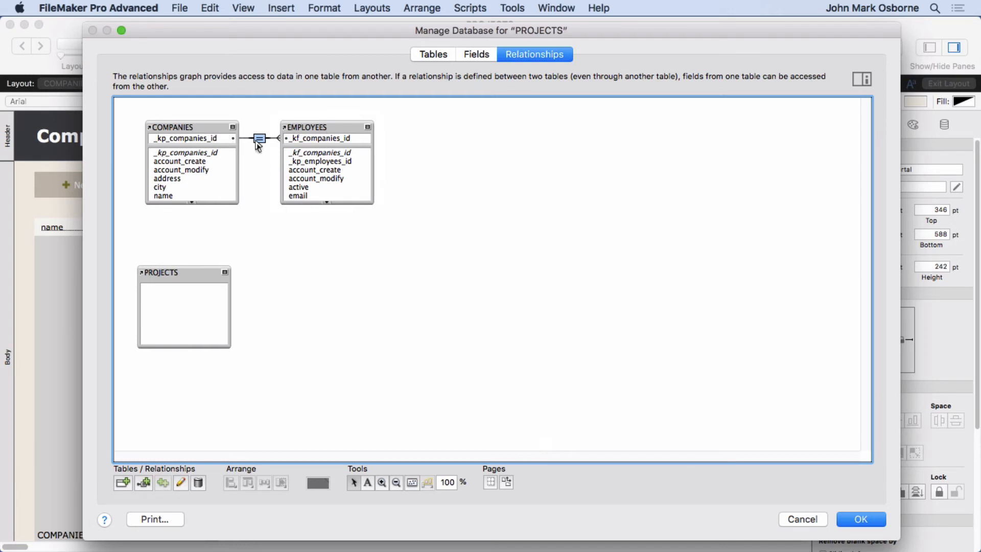
pyautogui.doubleClick(259, 138)
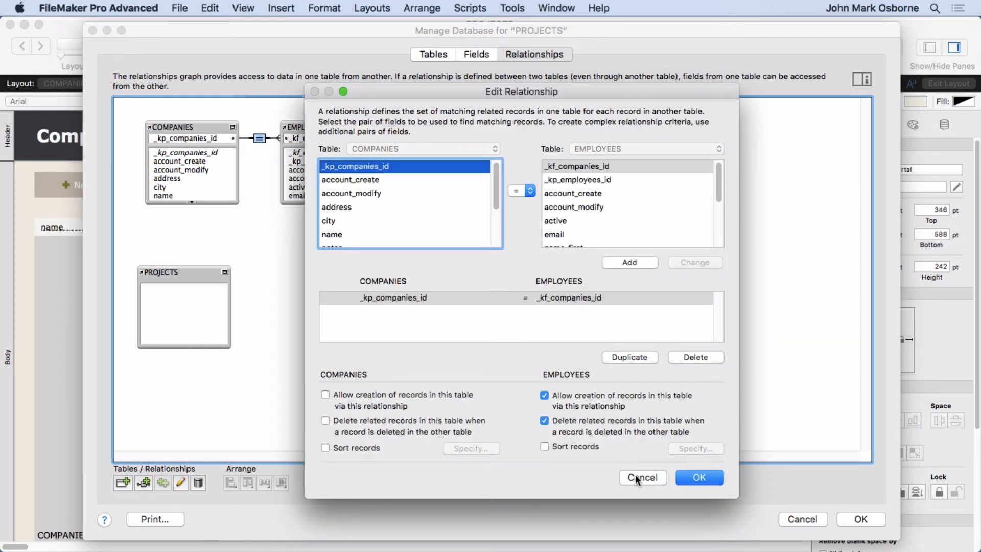
pyautogui.click(642, 478)
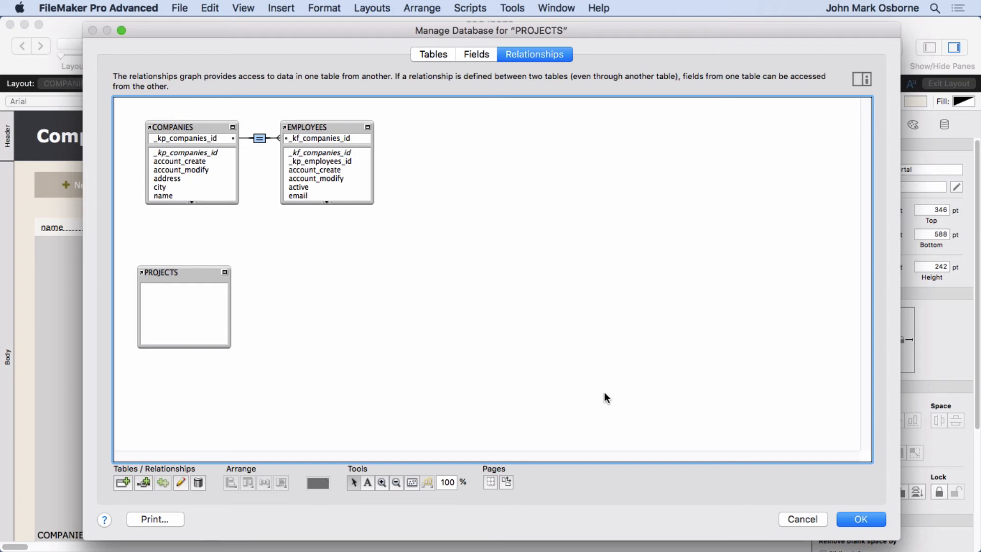
pyautogui.moveTo(631, 400)
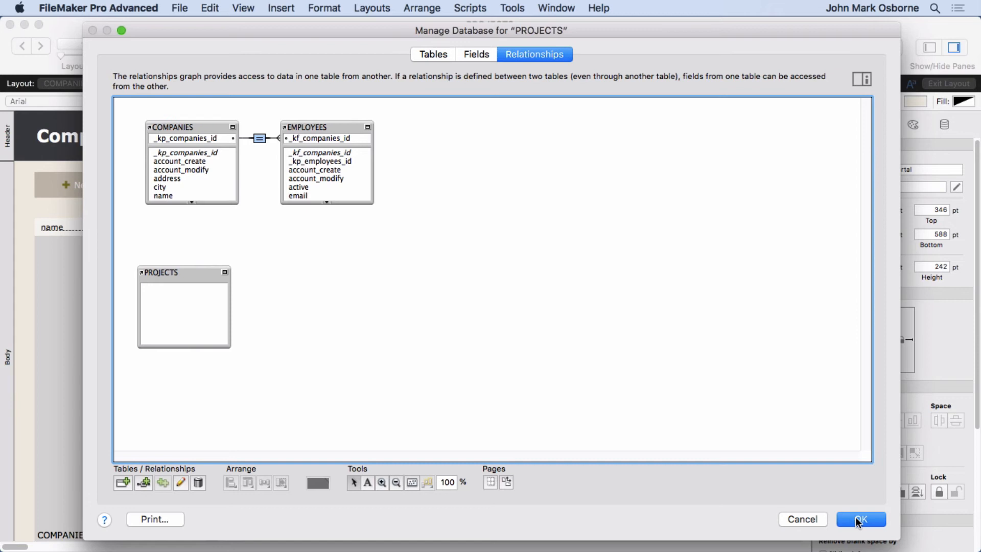
# - Leave Manage Database and add active to the portal's sort order
pyautogui.click(861, 519)
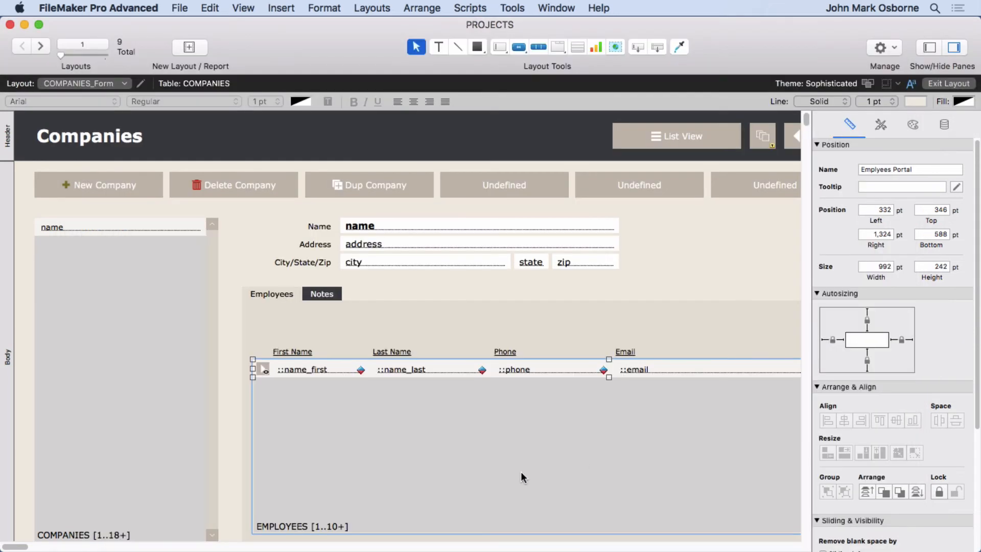
pyautogui.moveTo(524, 475)
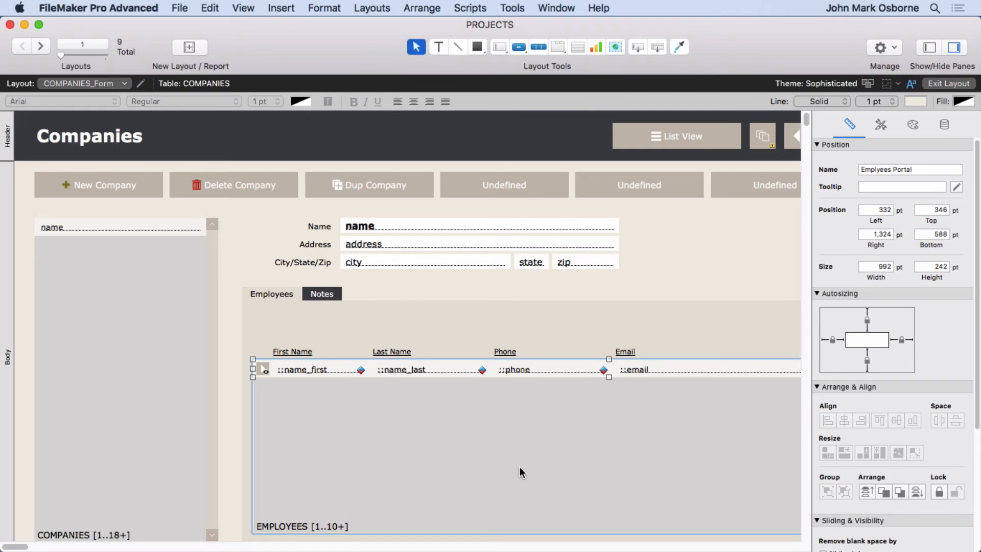
pyautogui.moveTo(522, 432)
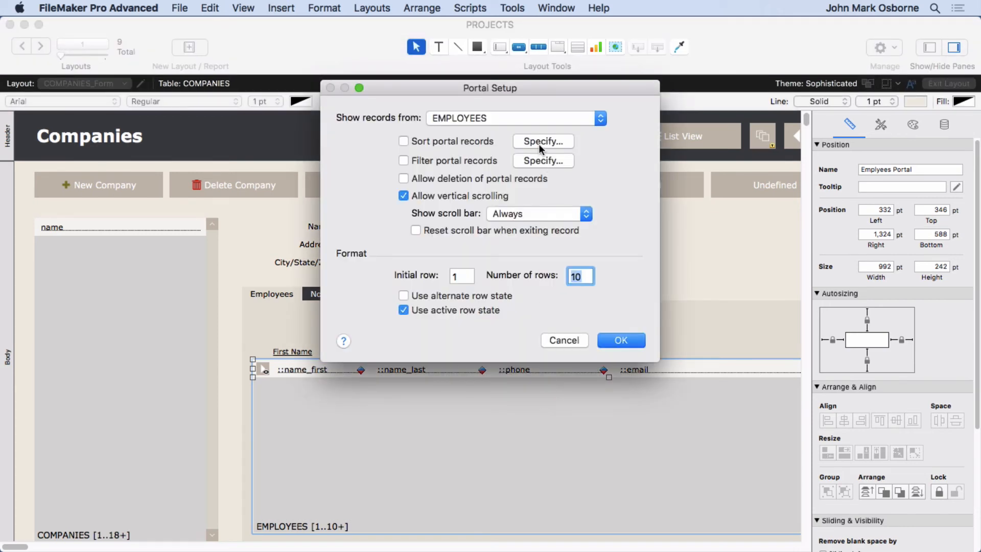
pyautogui.click(542, 141)
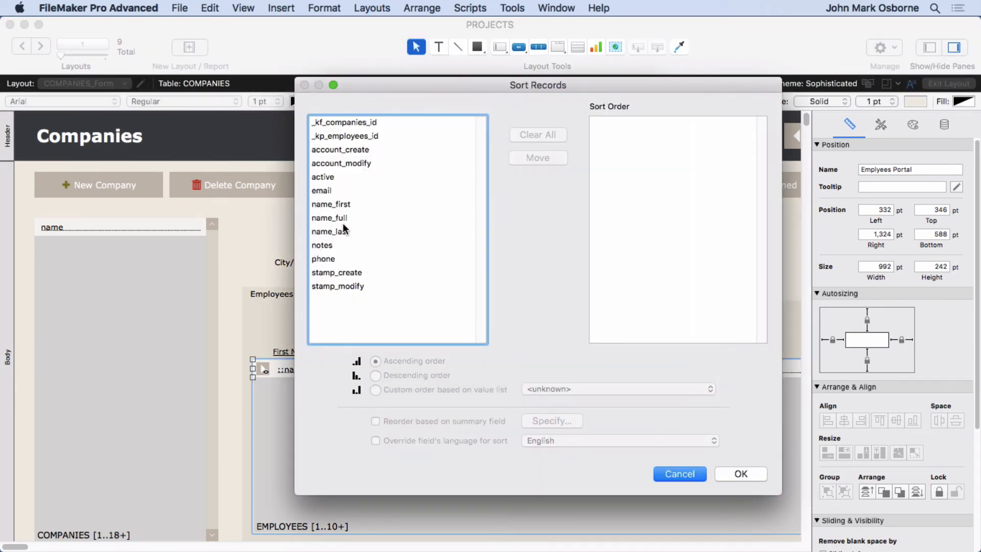
pyautogui.click(323, 177)
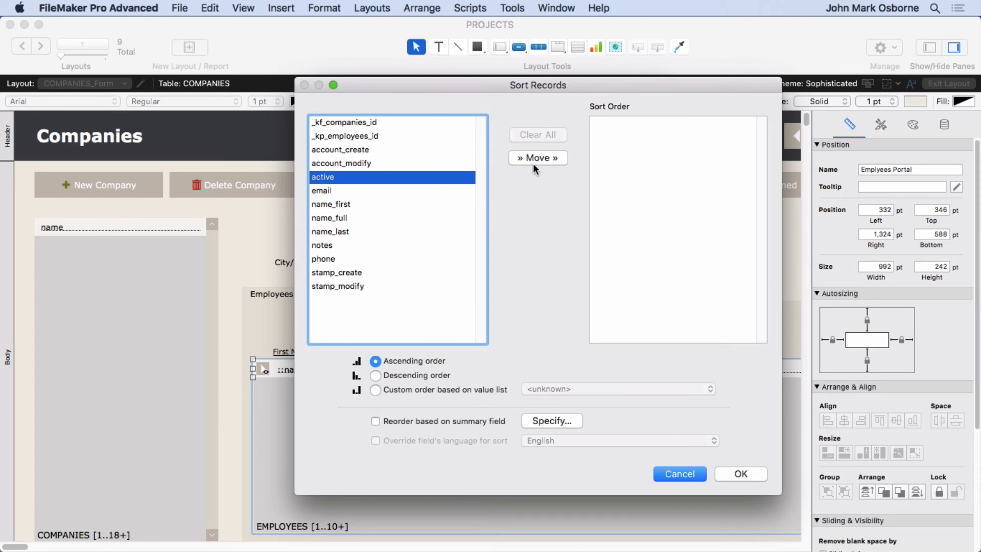
pyautogui.click(537, 158)
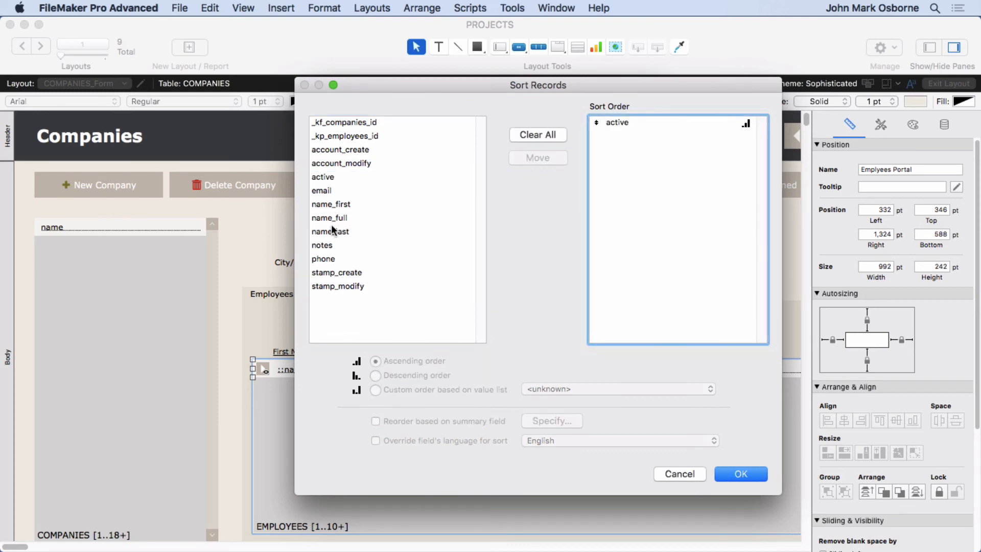
# - Add name_last and name_first to the sort order and confirm it
pyautogui.click(330, 232)
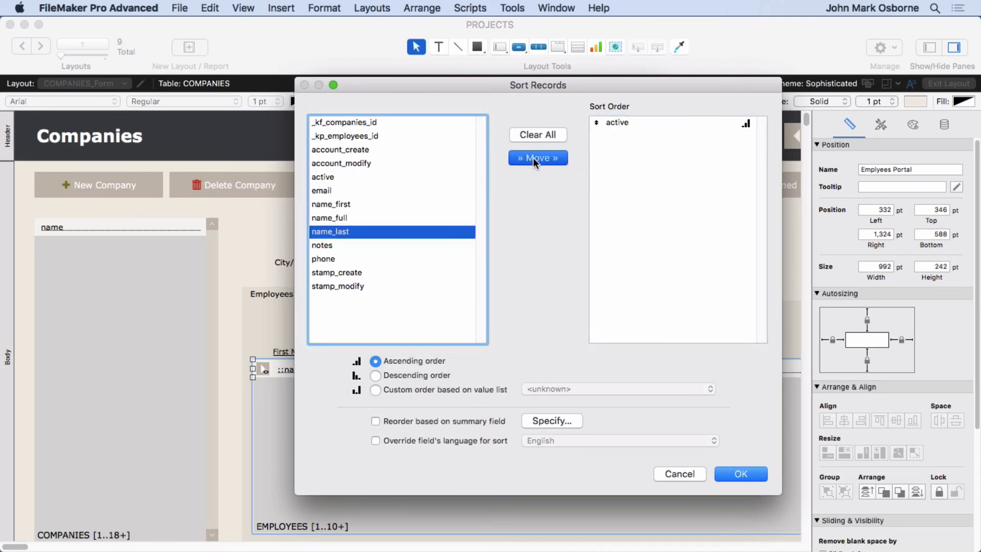
pyautogui.click(537, 157)
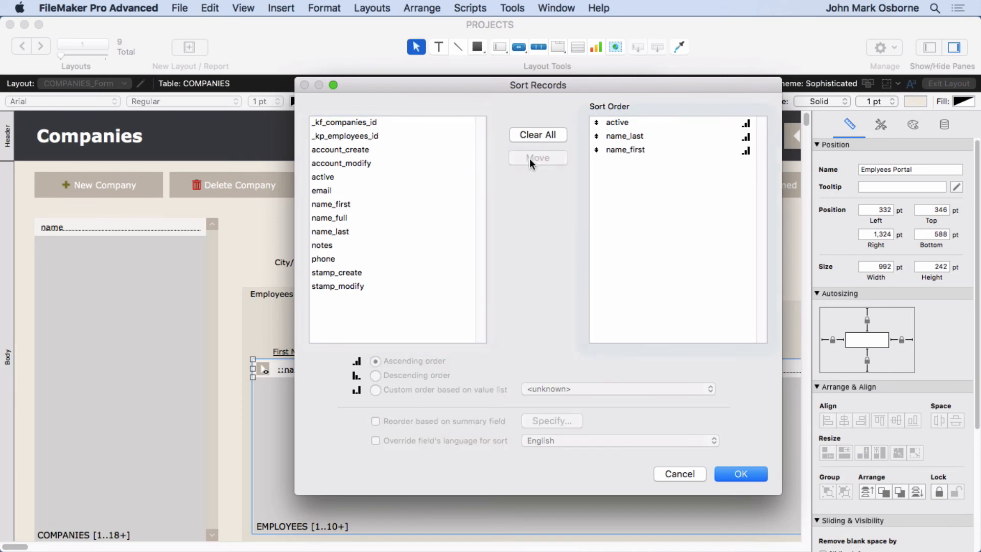
pyautogui.click(617, 121)
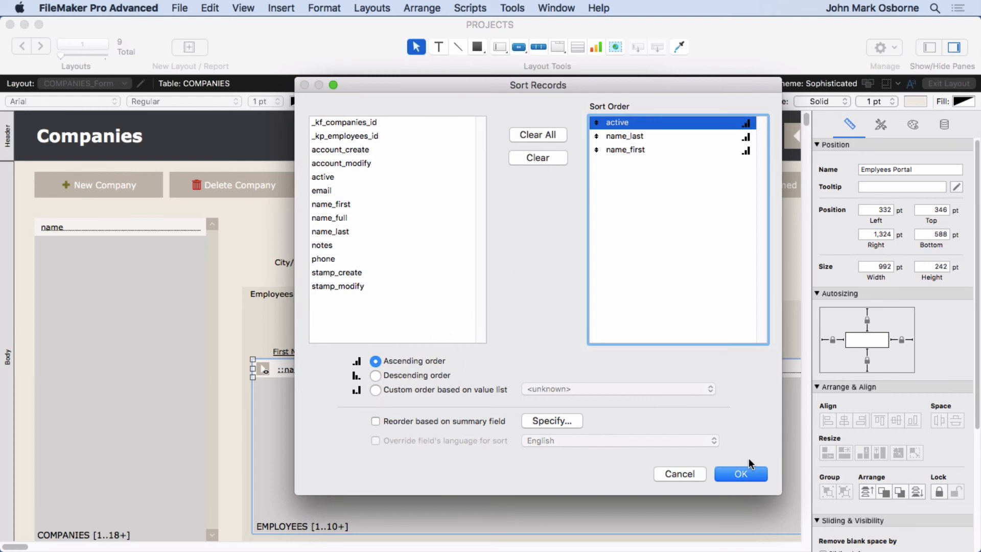
pyautogui.click(740, 474)
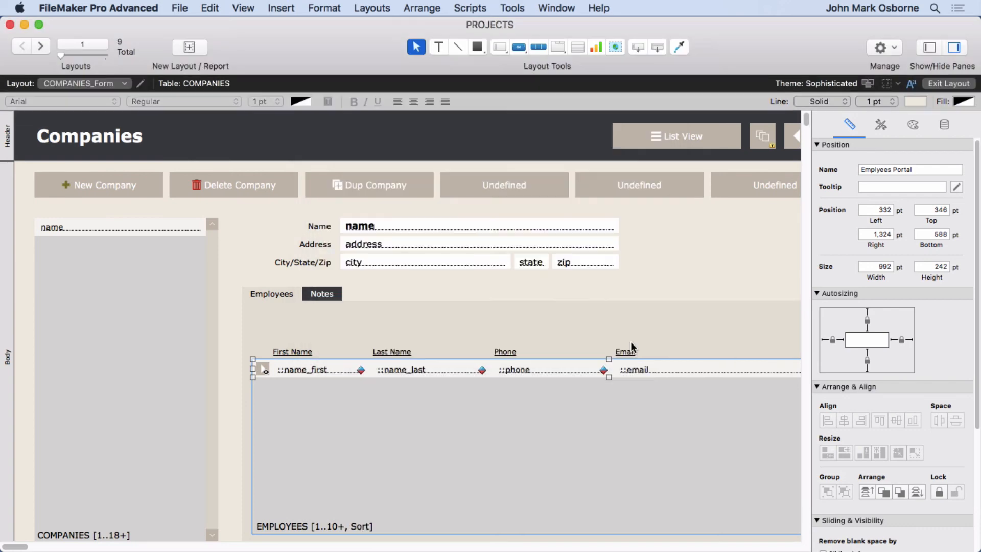
# - Check the portal in Browse mode, then set the active sort to descending
pyautogui.click(244, 9)
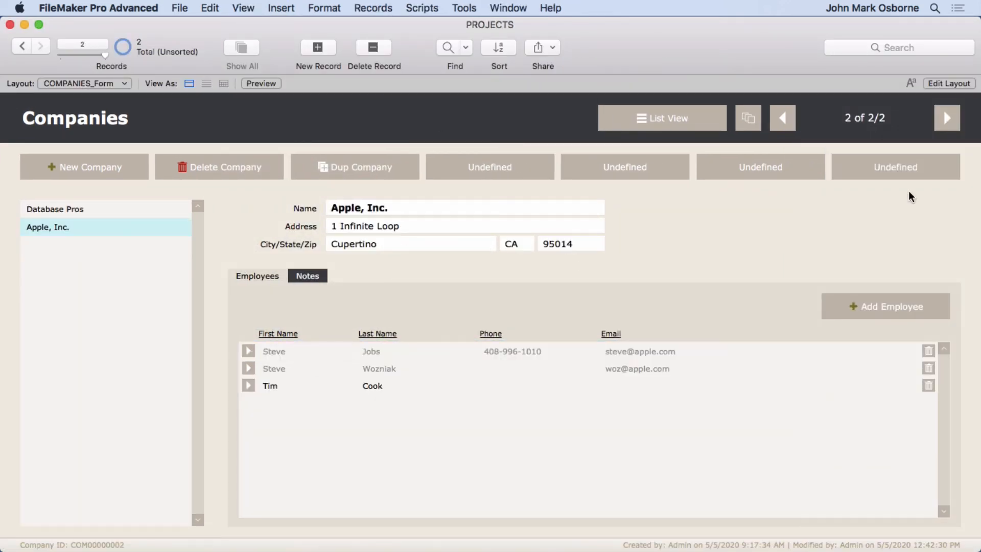
pyautogui.click(949, 83)
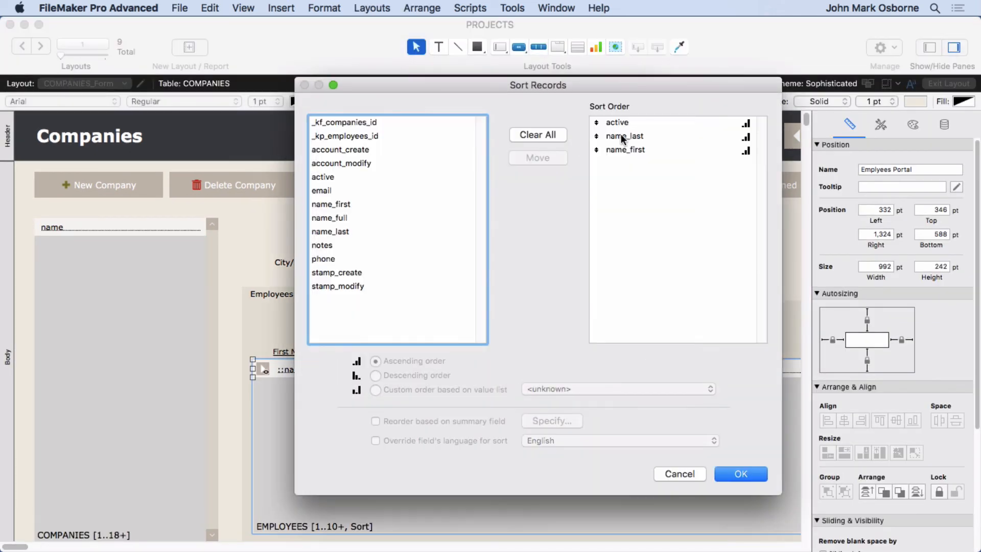
pyautogui.click(617, 122)
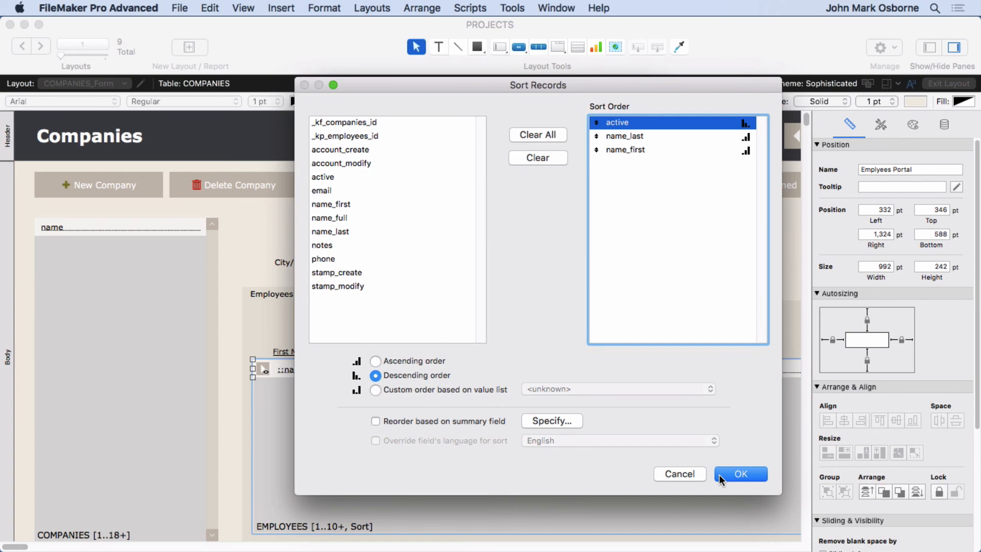
pyautogui.click(740, 474)
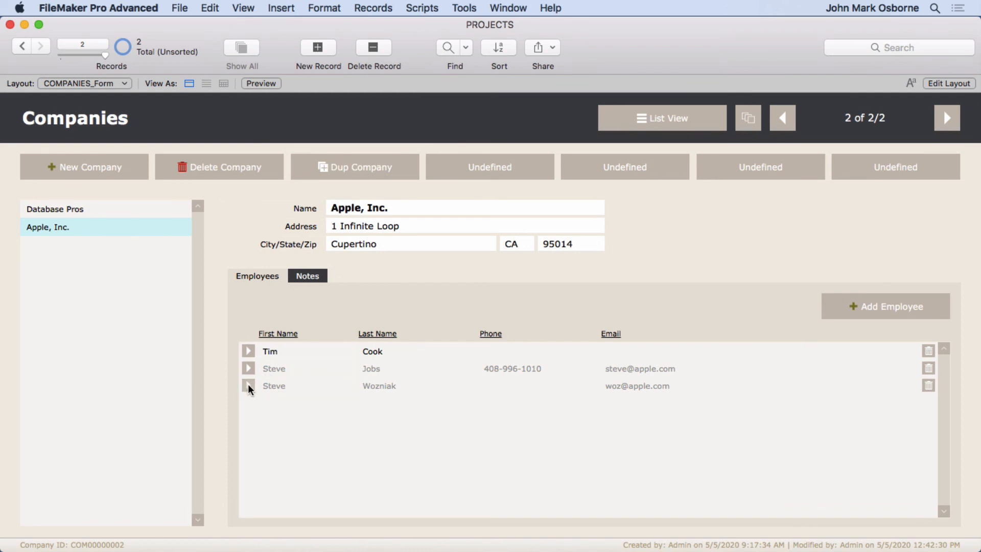
# - Mark Steve Wozniak active so only Steve Jobs stays dimmed at the bottom
pyautogui.click(249, 385)
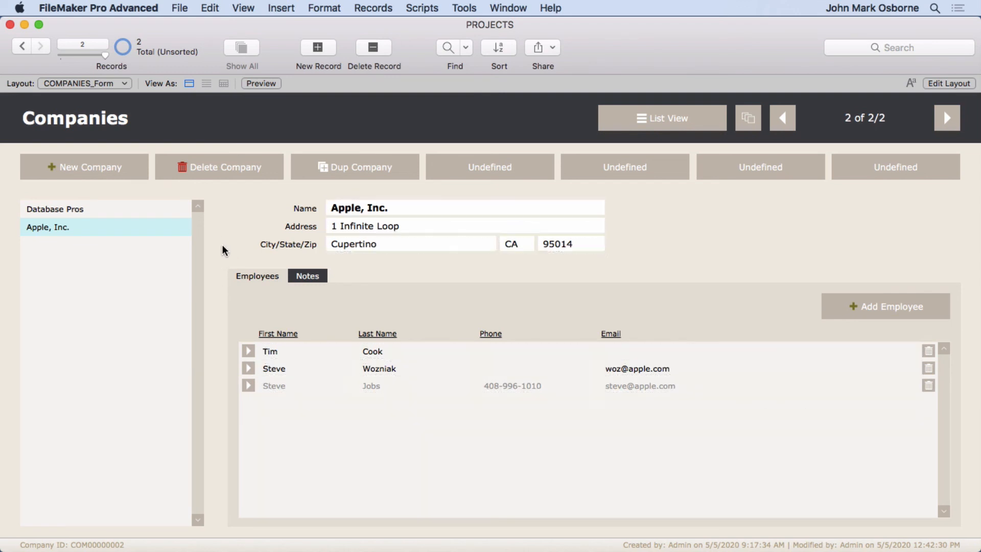
pyautogui.click(274, 369)
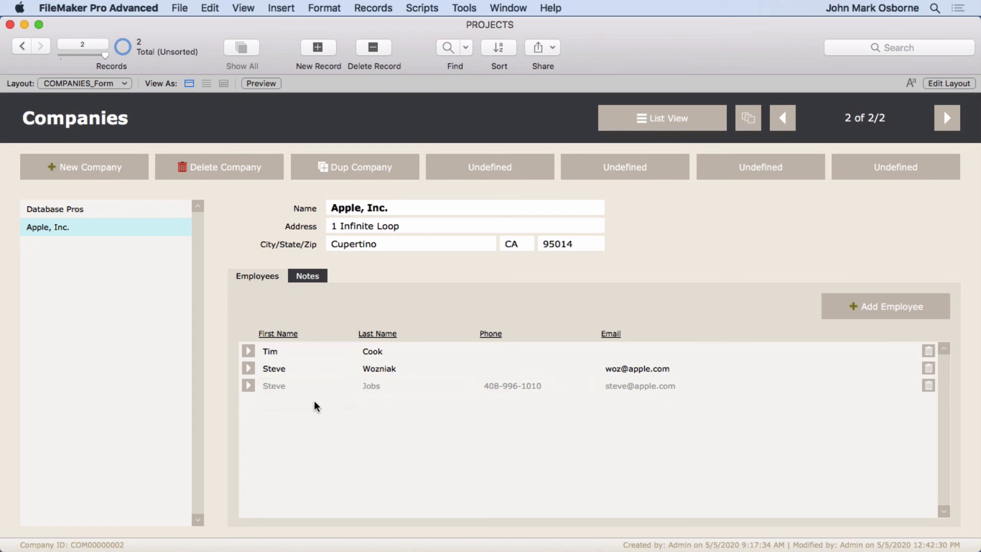
pyautogui.moveTo(247, 336)
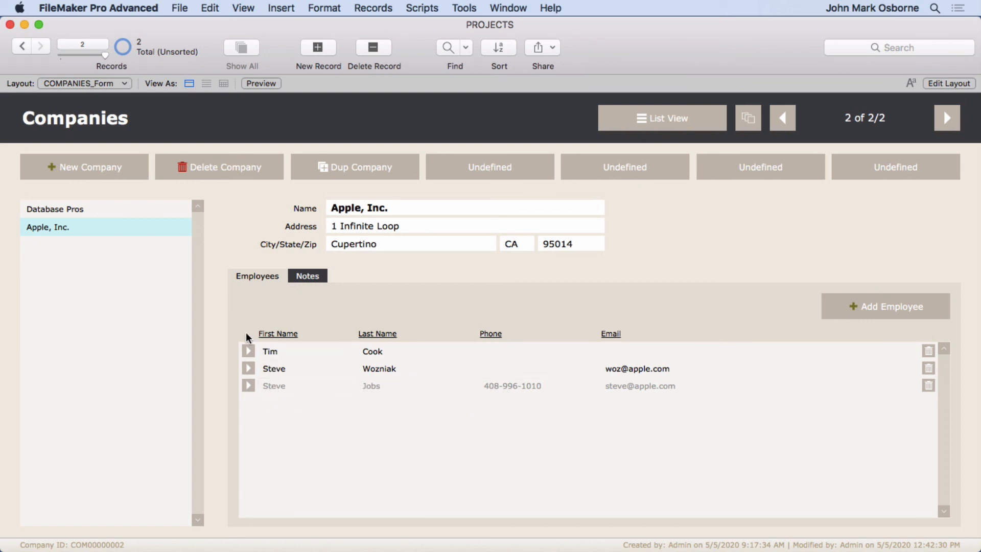